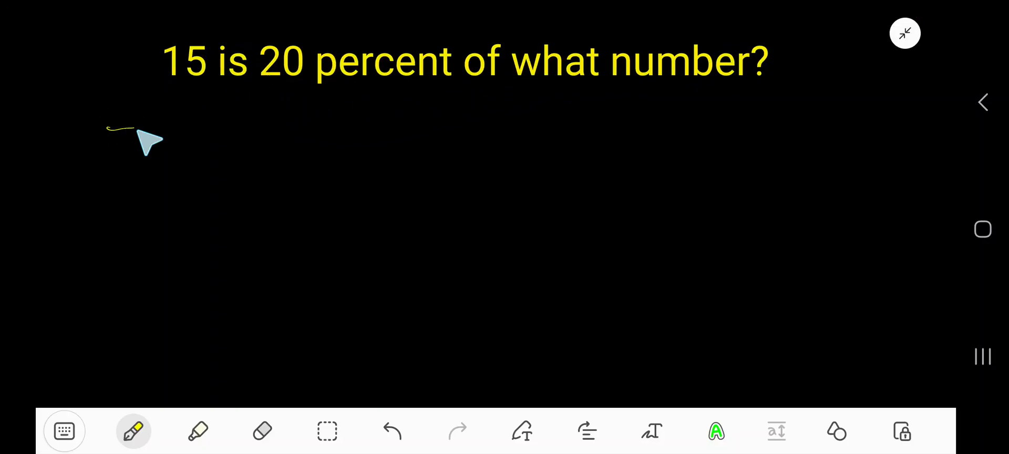
Handwrite ⇒ 15 = 20% × x, then start ⇒ 15 = 20 × 1/100 × x beneath it
{"action": "left_click_drag", "start_coordinate": [106, 132], "coordinate": [215, 135]}
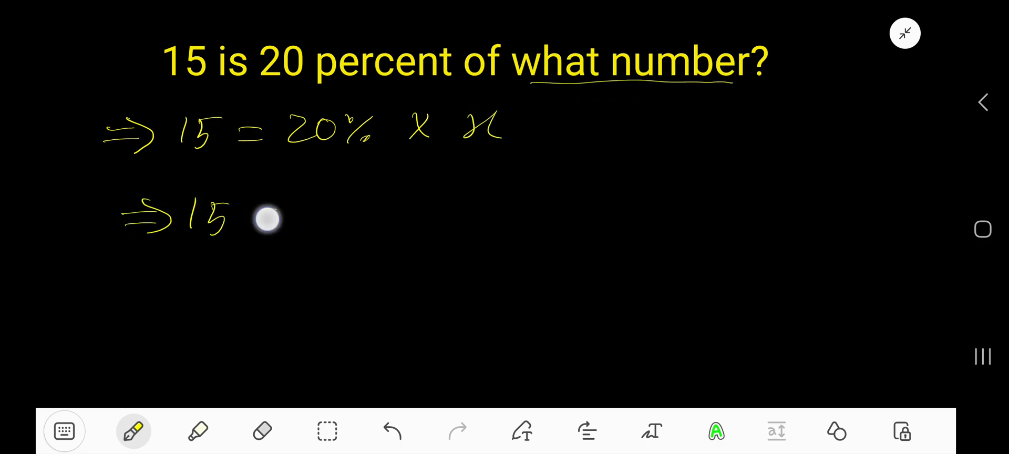
{"action": "left_click_drag", "start_coordinate": [258, 219], "coordinate": [328, 207]}
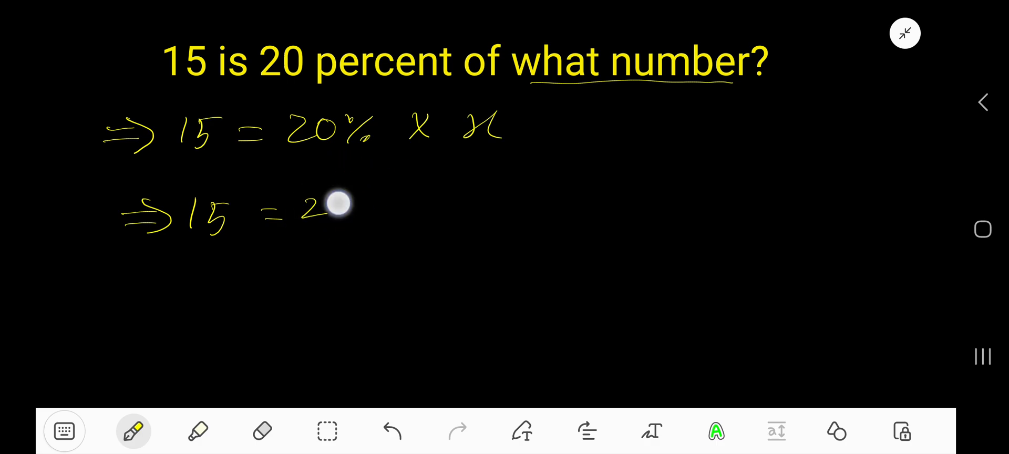
{"action": "left_click_drag", "start_coordinate": [334, 206], "coordinate": [397, 237]}
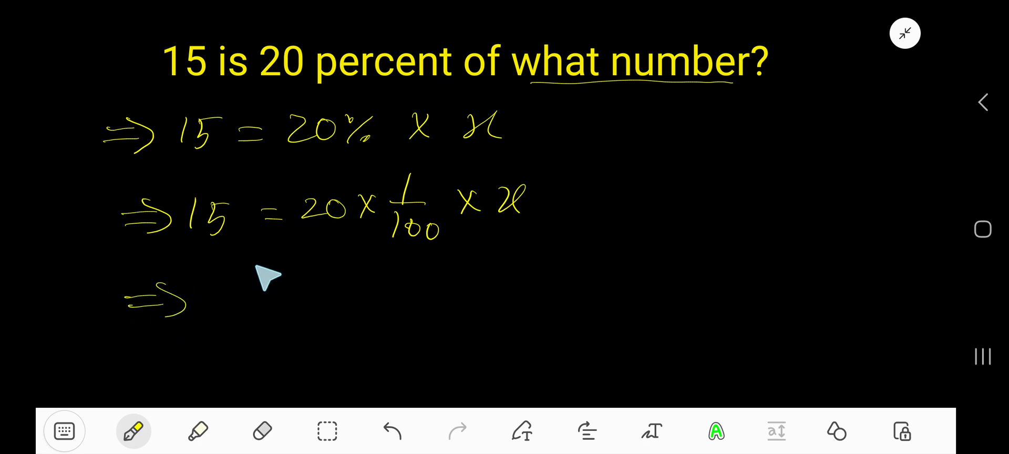
{"action": "mouse_move", "coordinate": [231, 300]}
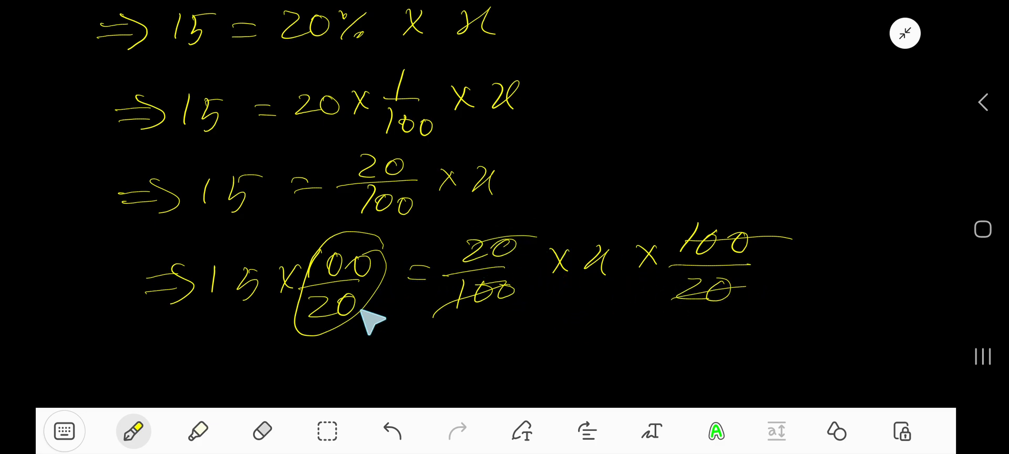
Scroll the canvas to make room for the lines 15 × 100/20 = x and 15 × 10/2 = x
{"action": "scroll", "scroll_direction": "down", "scroll_amount": 3}
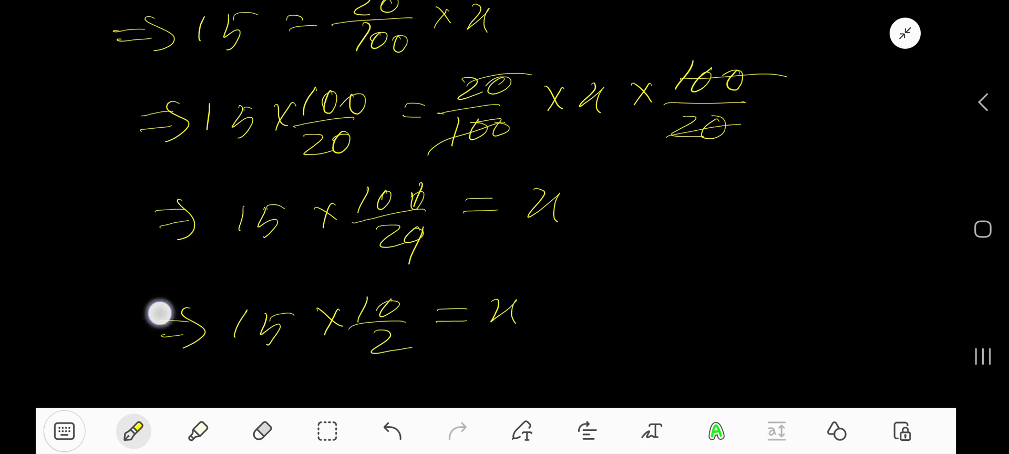
{"action": "scroll", "scroll_direction": "down", "scroll_amount": 3}
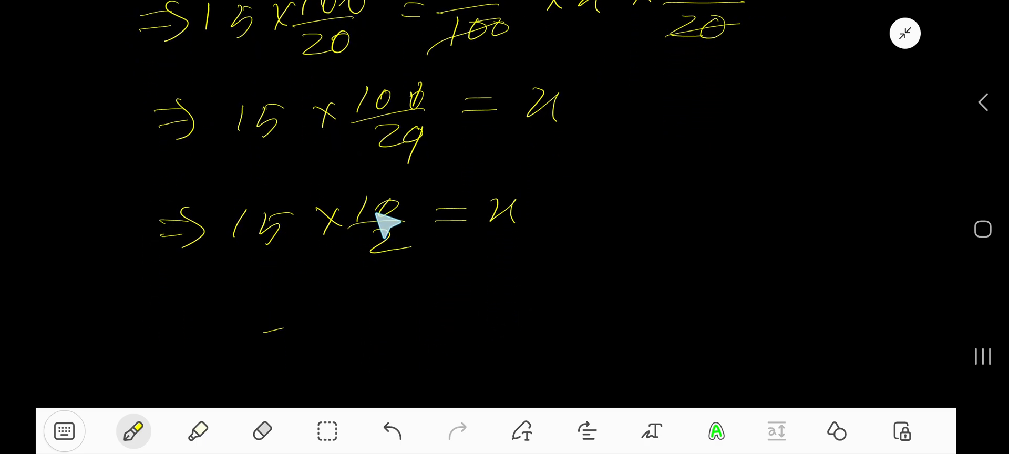
Reduce 10/2 to 5/1, work 15 × 5 = 75 at the side and finish with 75 = x
{"action": "left_click_drag", "start_coordinate": [361, 186], "coordinate": [406, 213]}
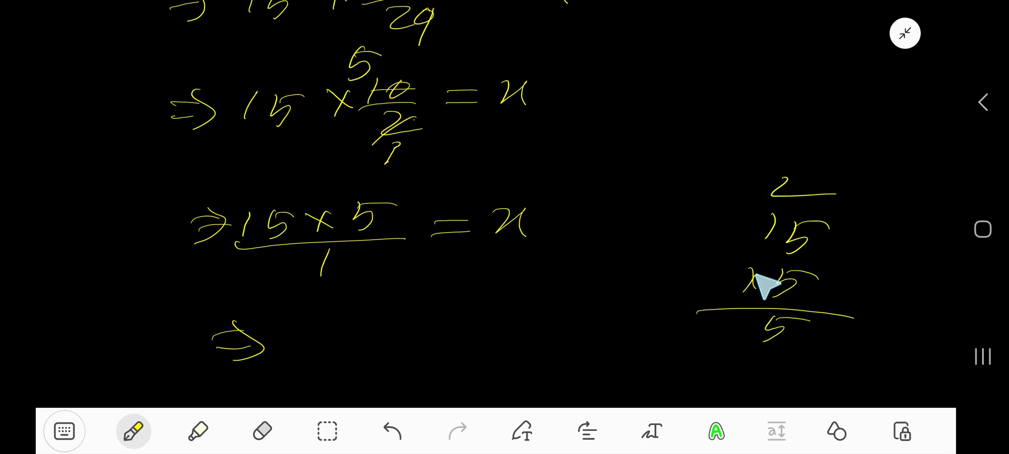
{"action": "mouse_move", "coordinate": [776, 248]}
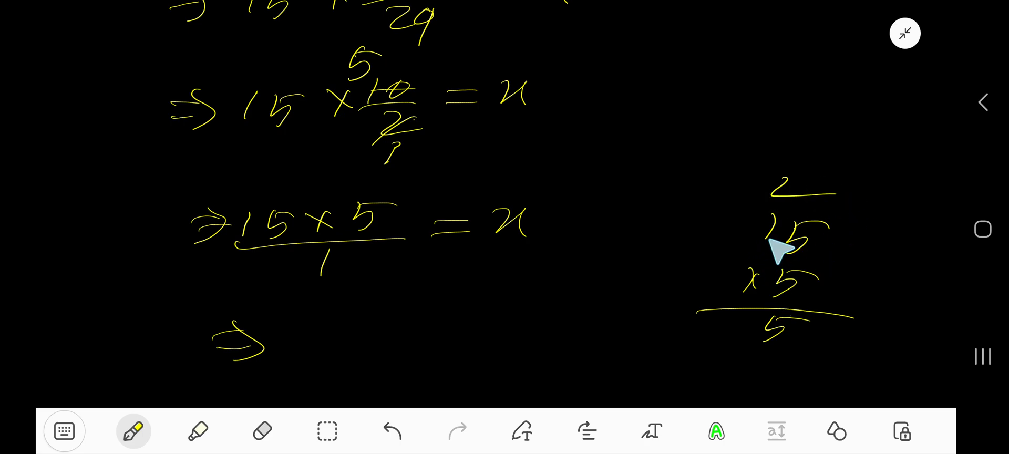
{"action": "left_click_drag", "start_coordinate": [322, 316], "coordinate": [335, 347]}
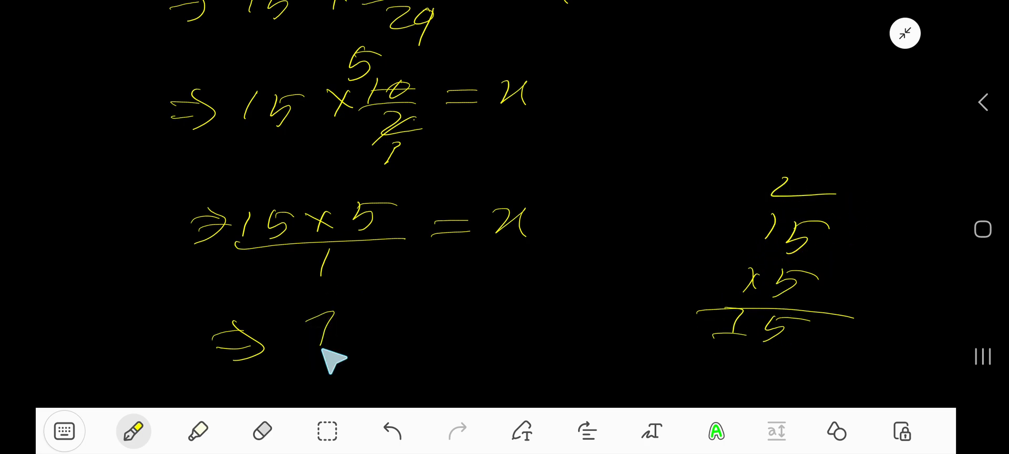
{"action": "left_click", "coordinate": [498, 307]}
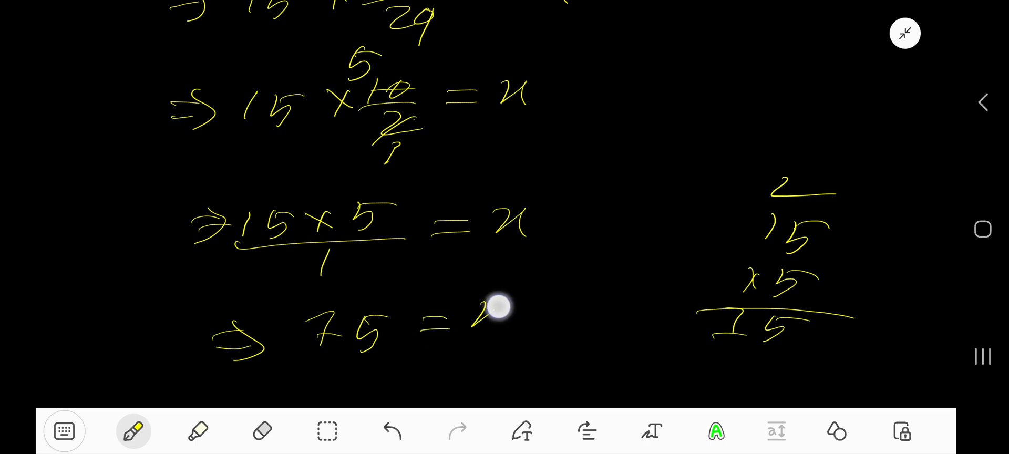